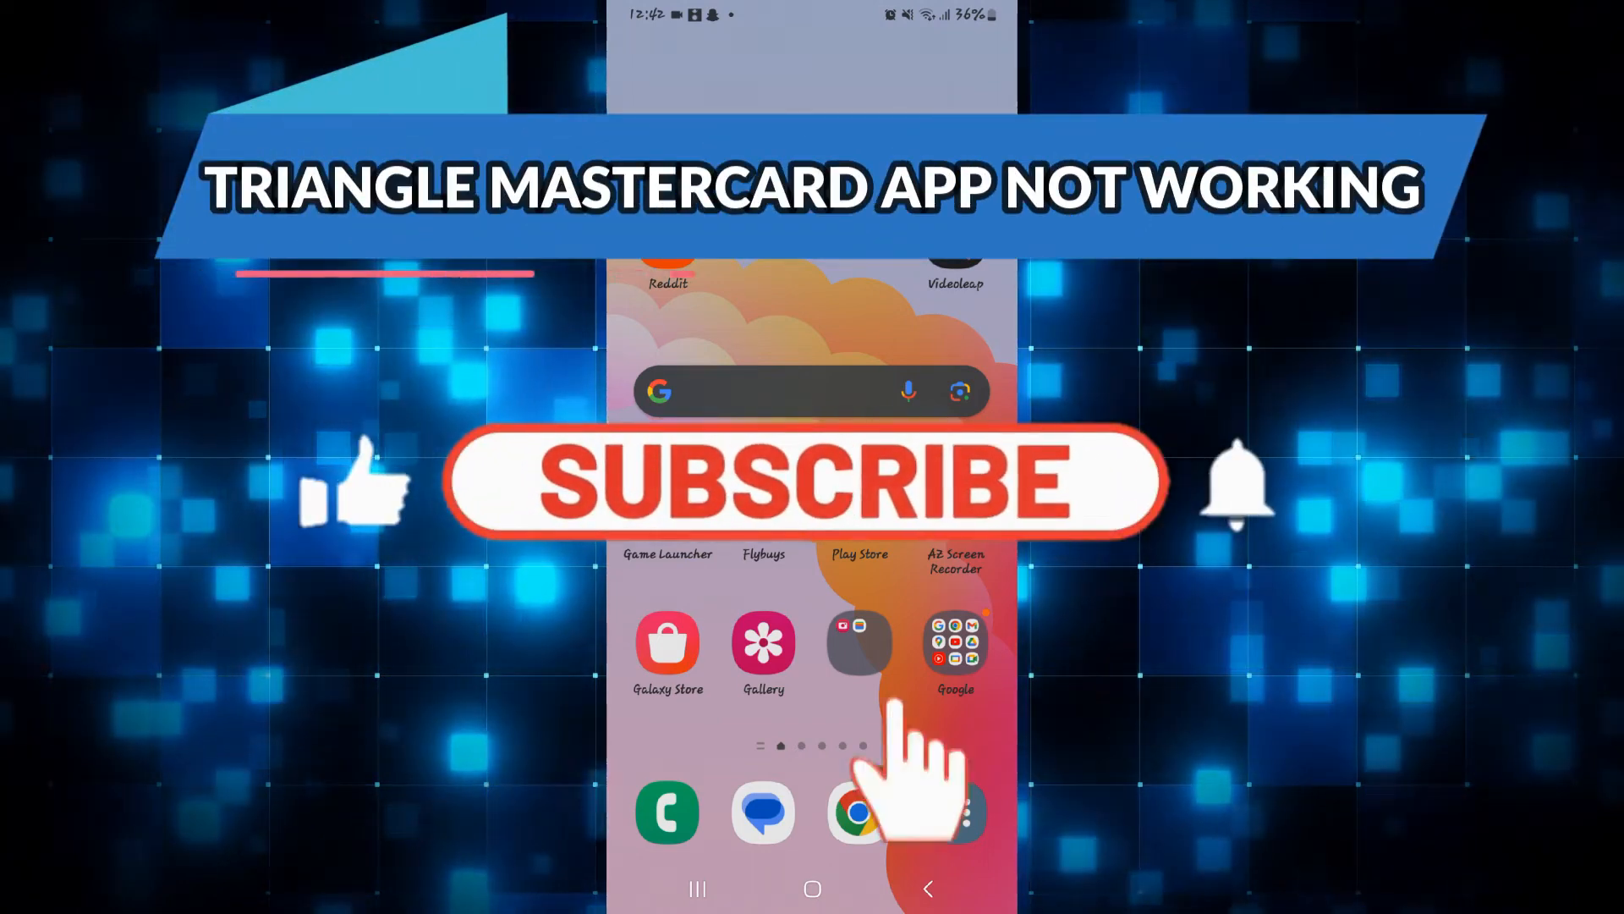
- Rerun the Play Store search 'triangle mastercard app' and open the installed Triangle Credit Union listing
left_click(803, 480)
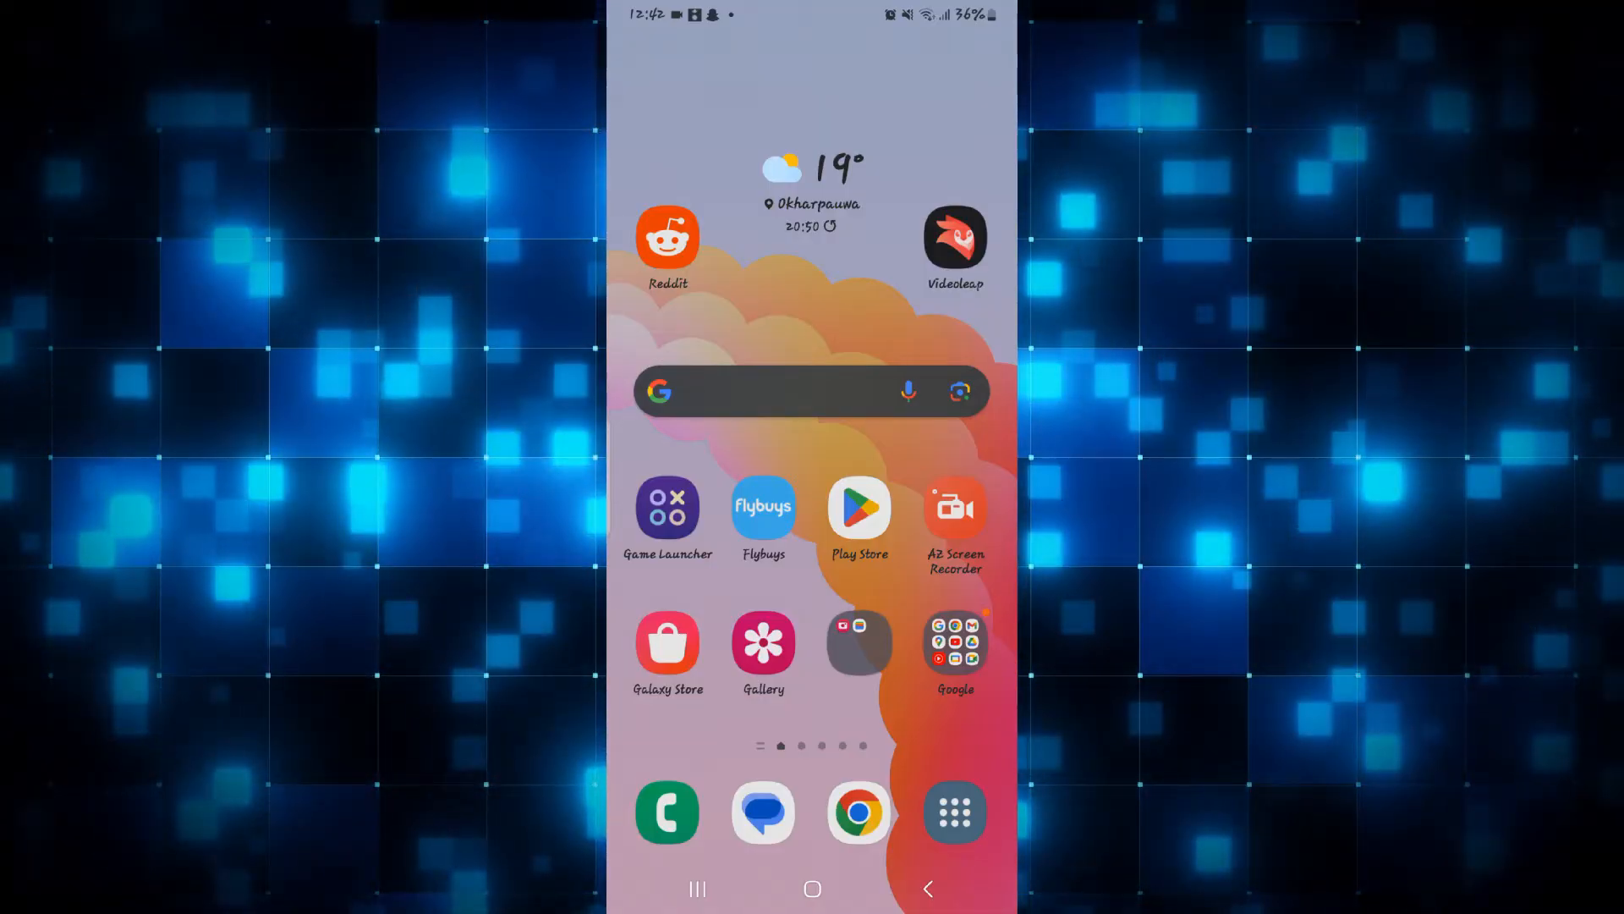
left_click(858, 508)
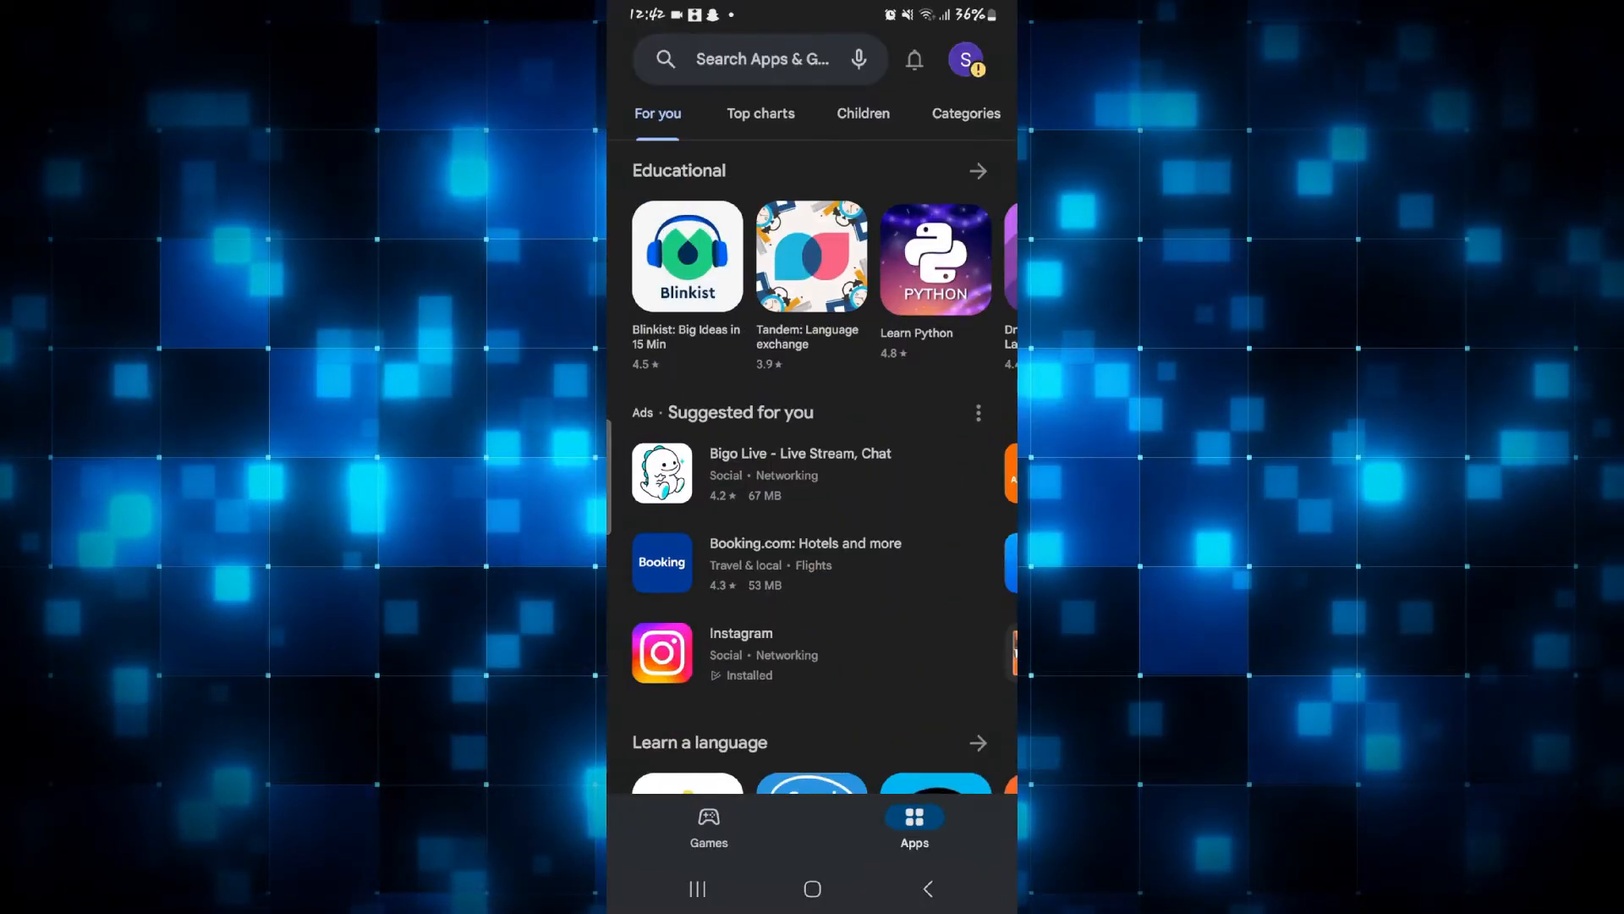
left_click(761, 59)
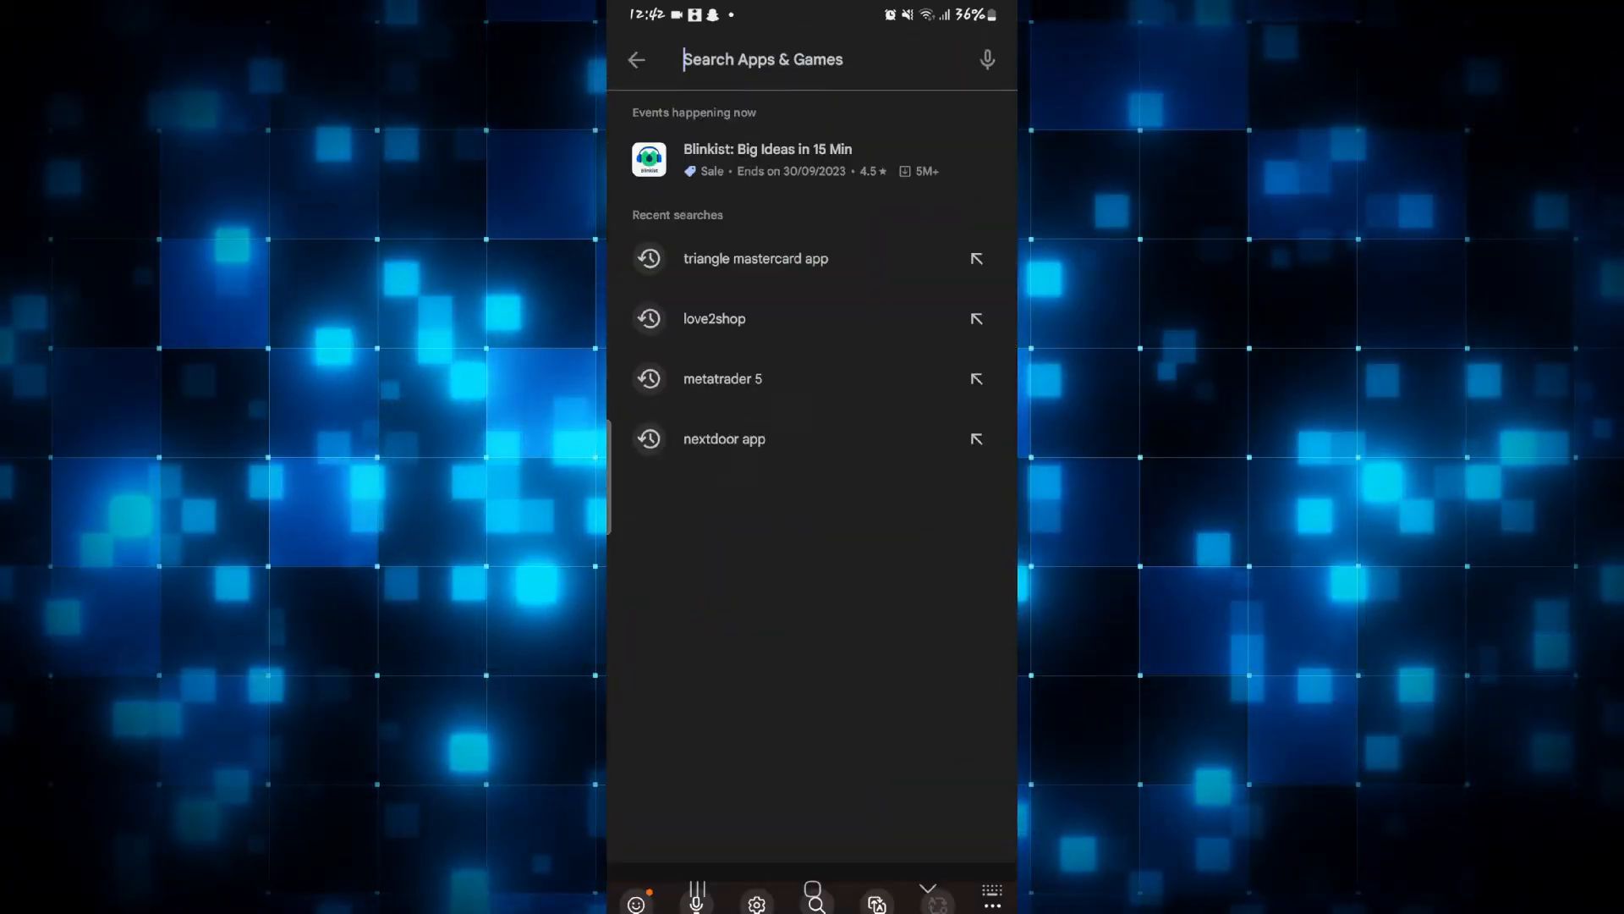
left_click(755, 258)
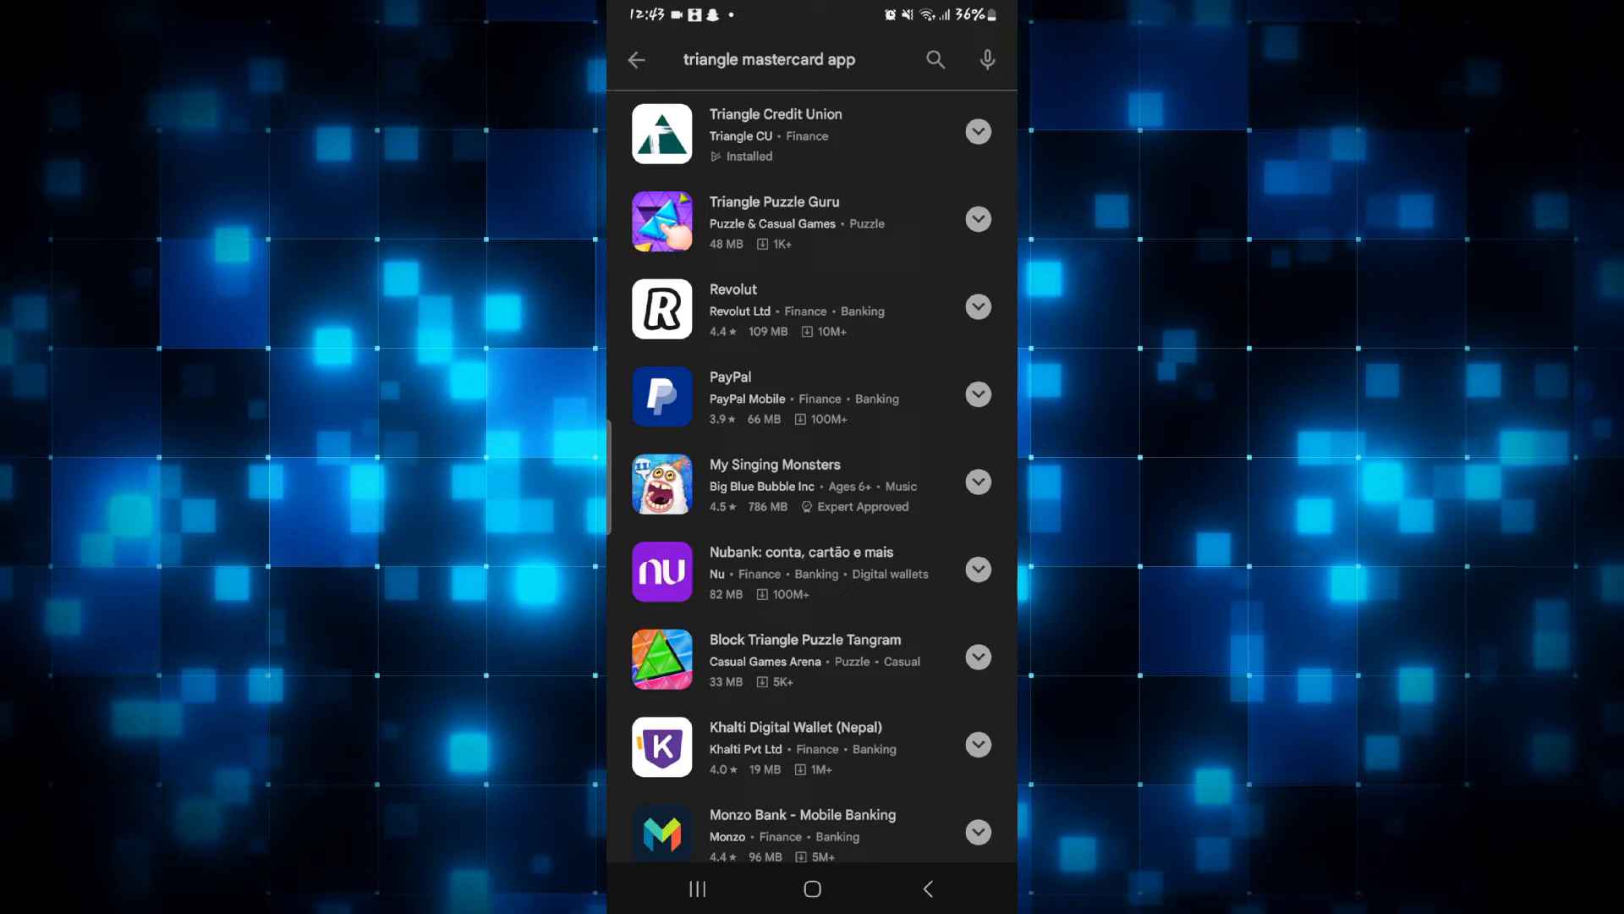
left_click(775, 133)
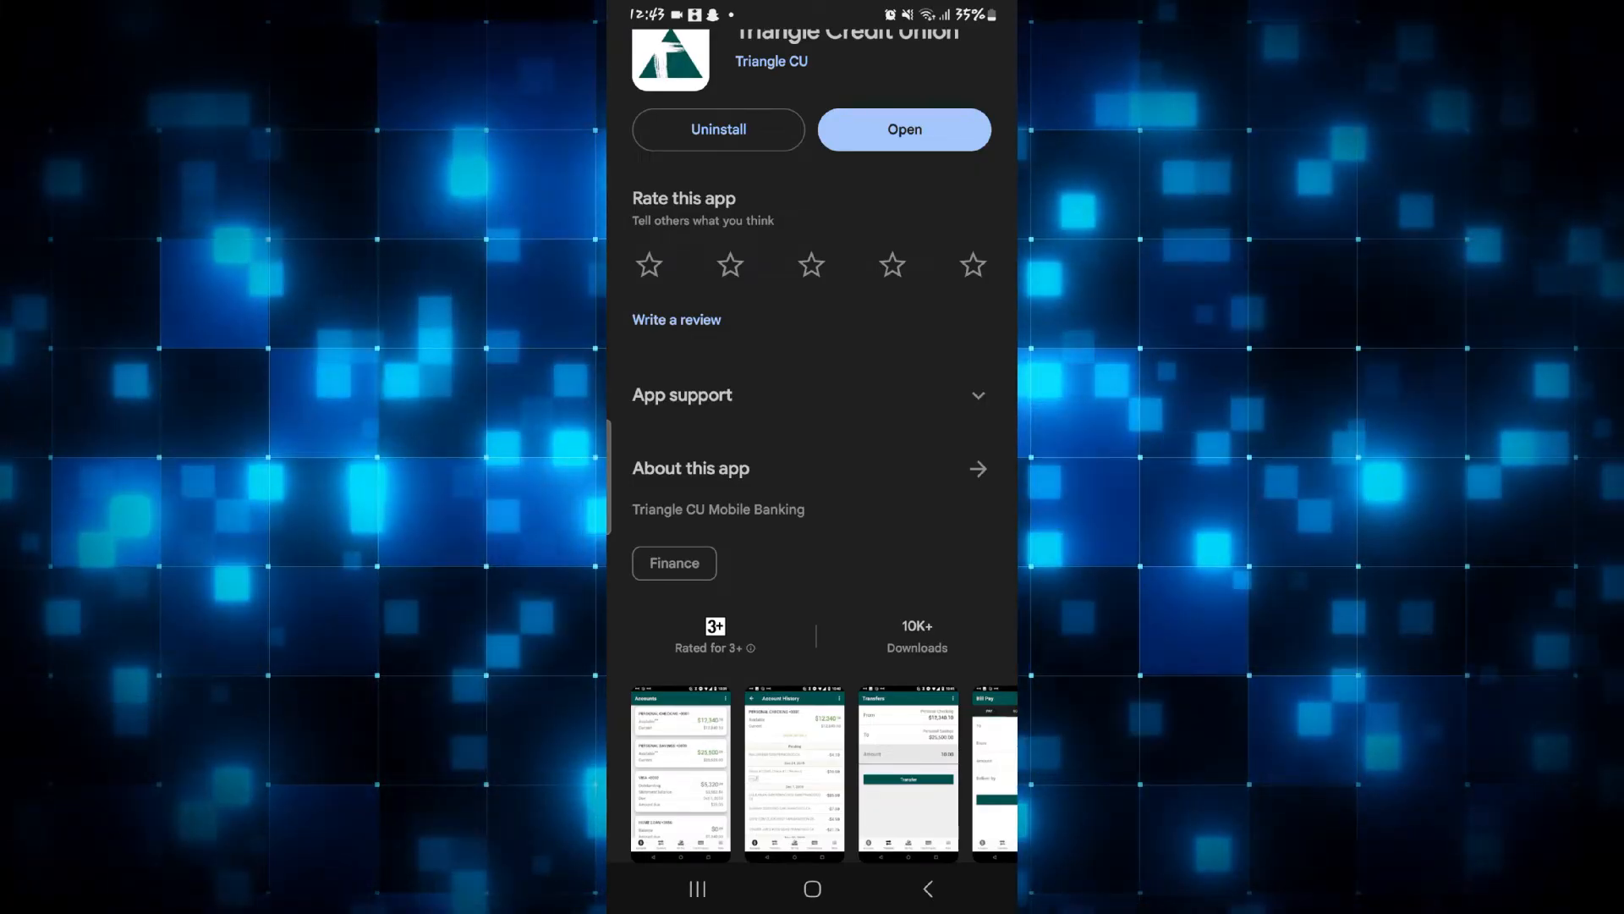
left_click(903, 128)
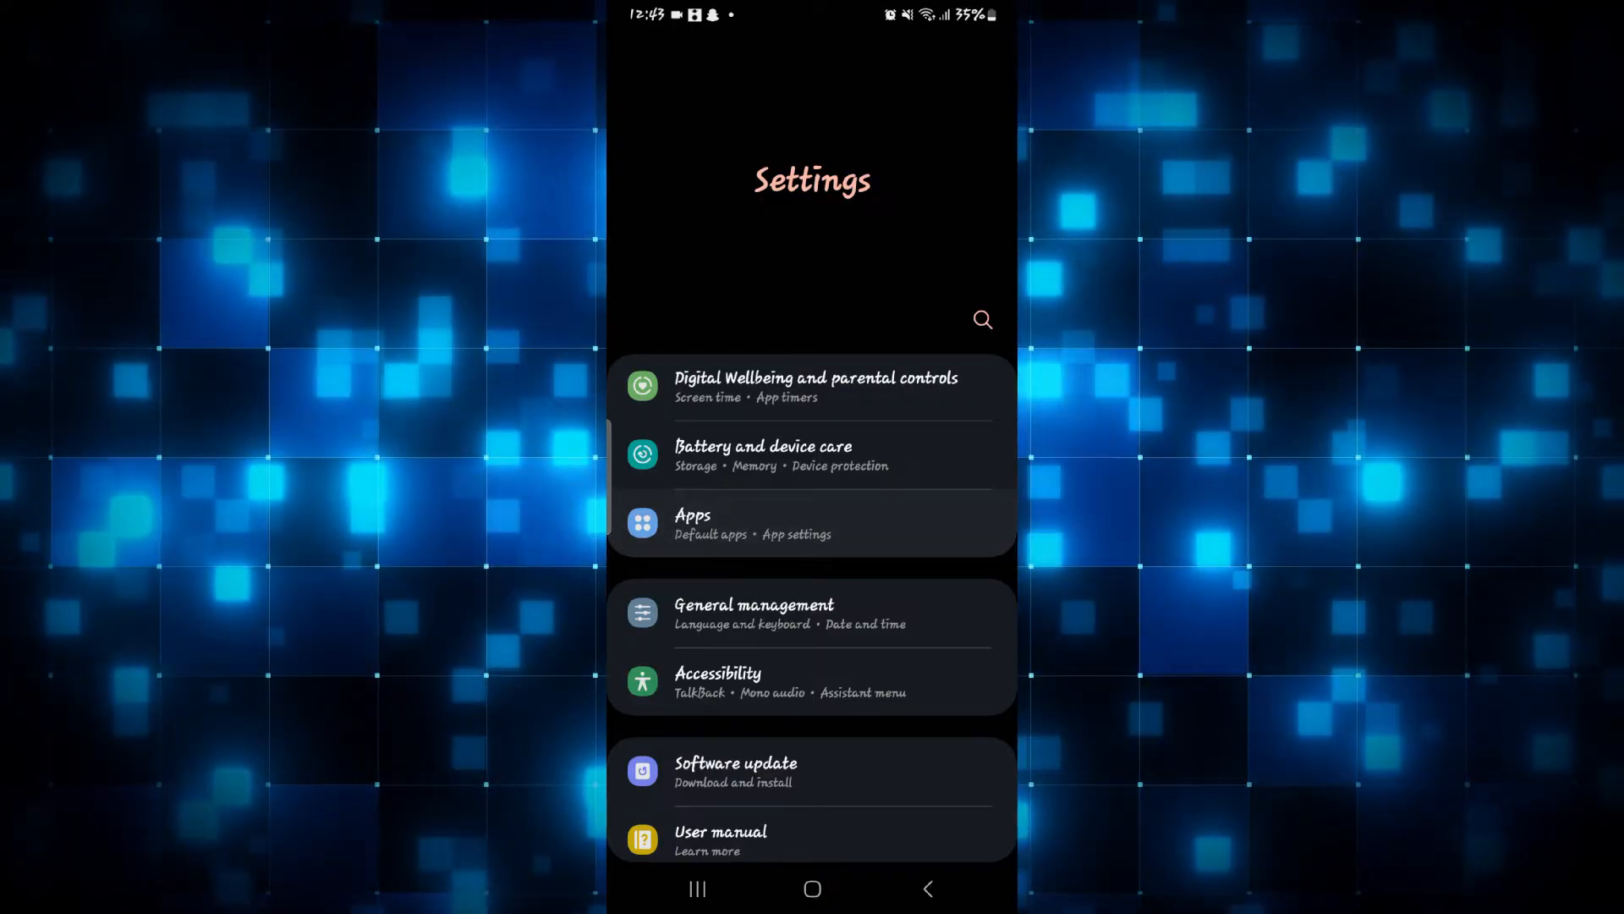
- Find Triangle CU under Settings > Apps and confirm Force stop with OK
left_click(811, 522)
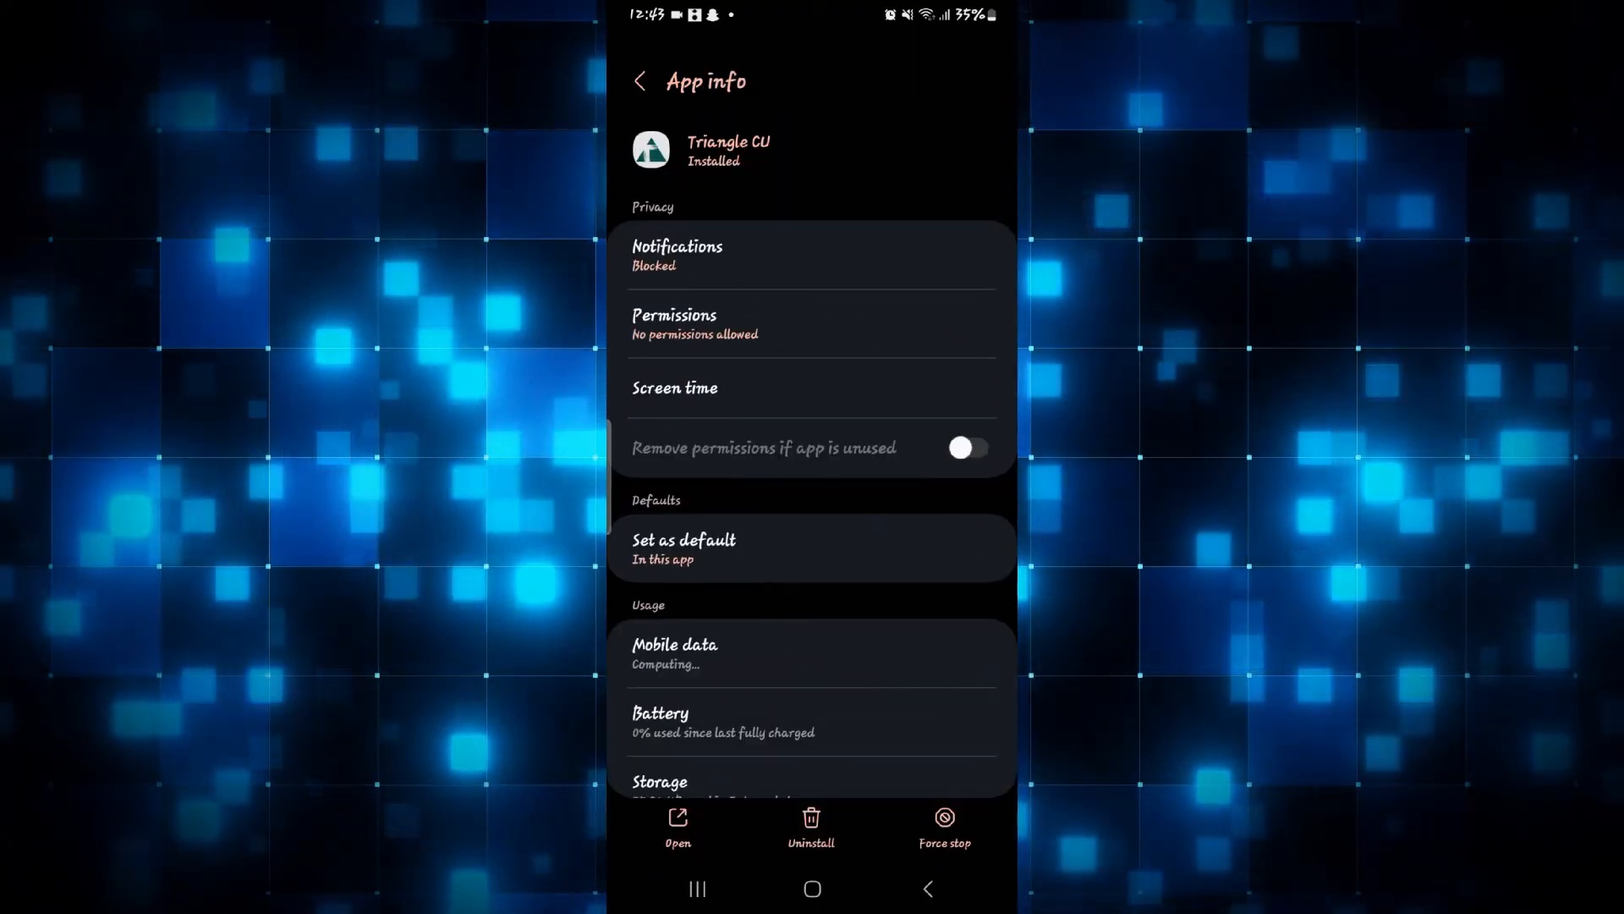
left_click(966, 447)
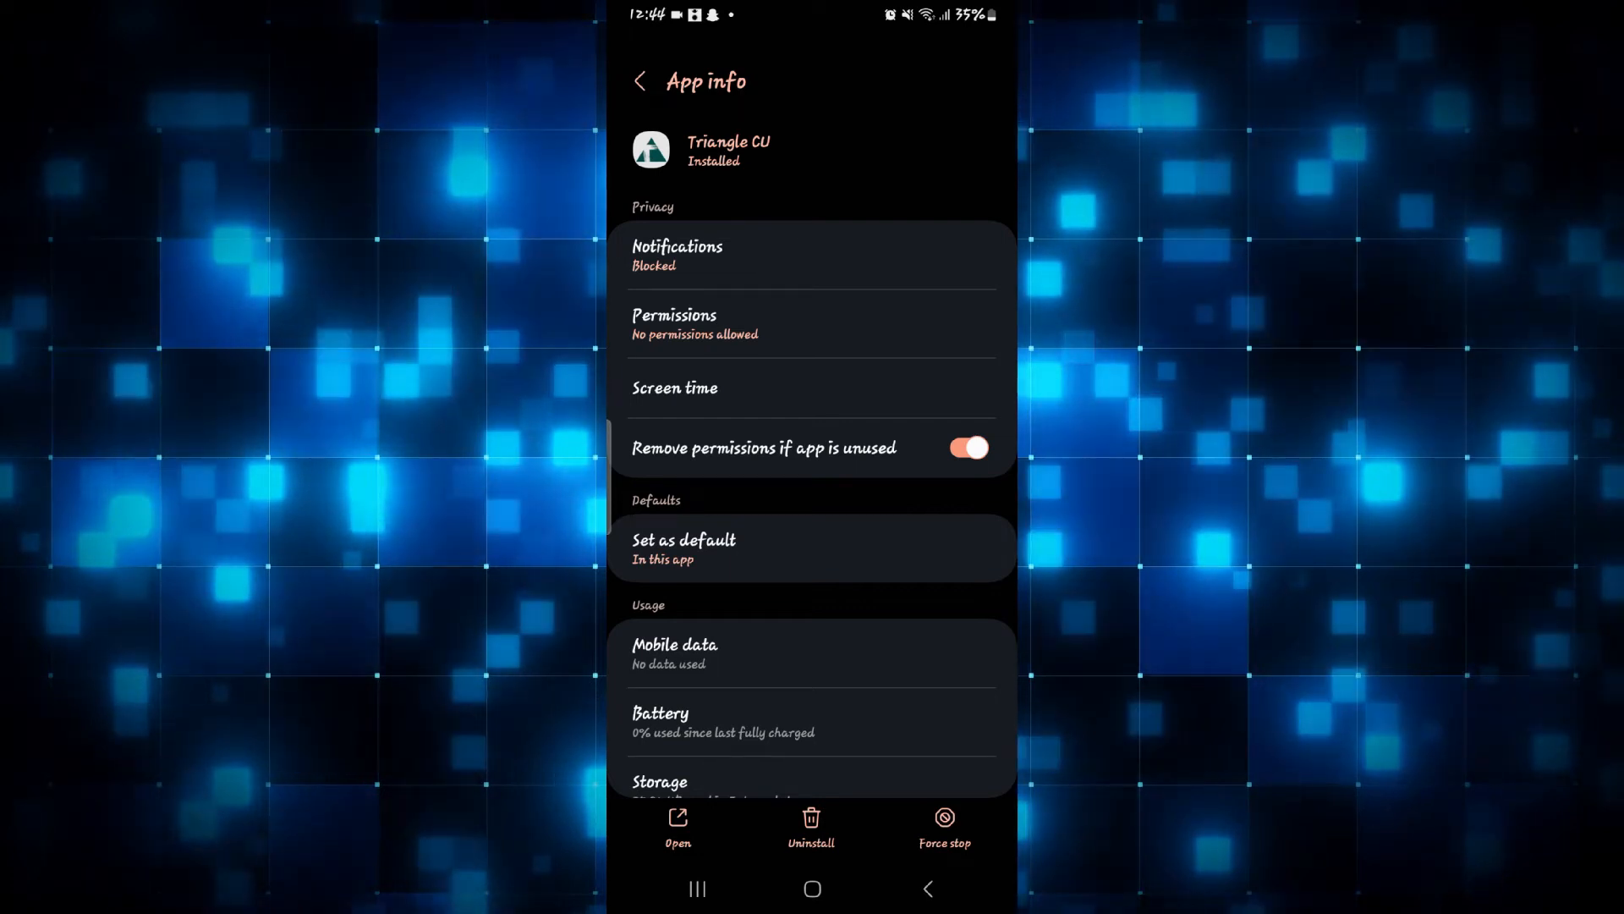
scroll("down", 3)
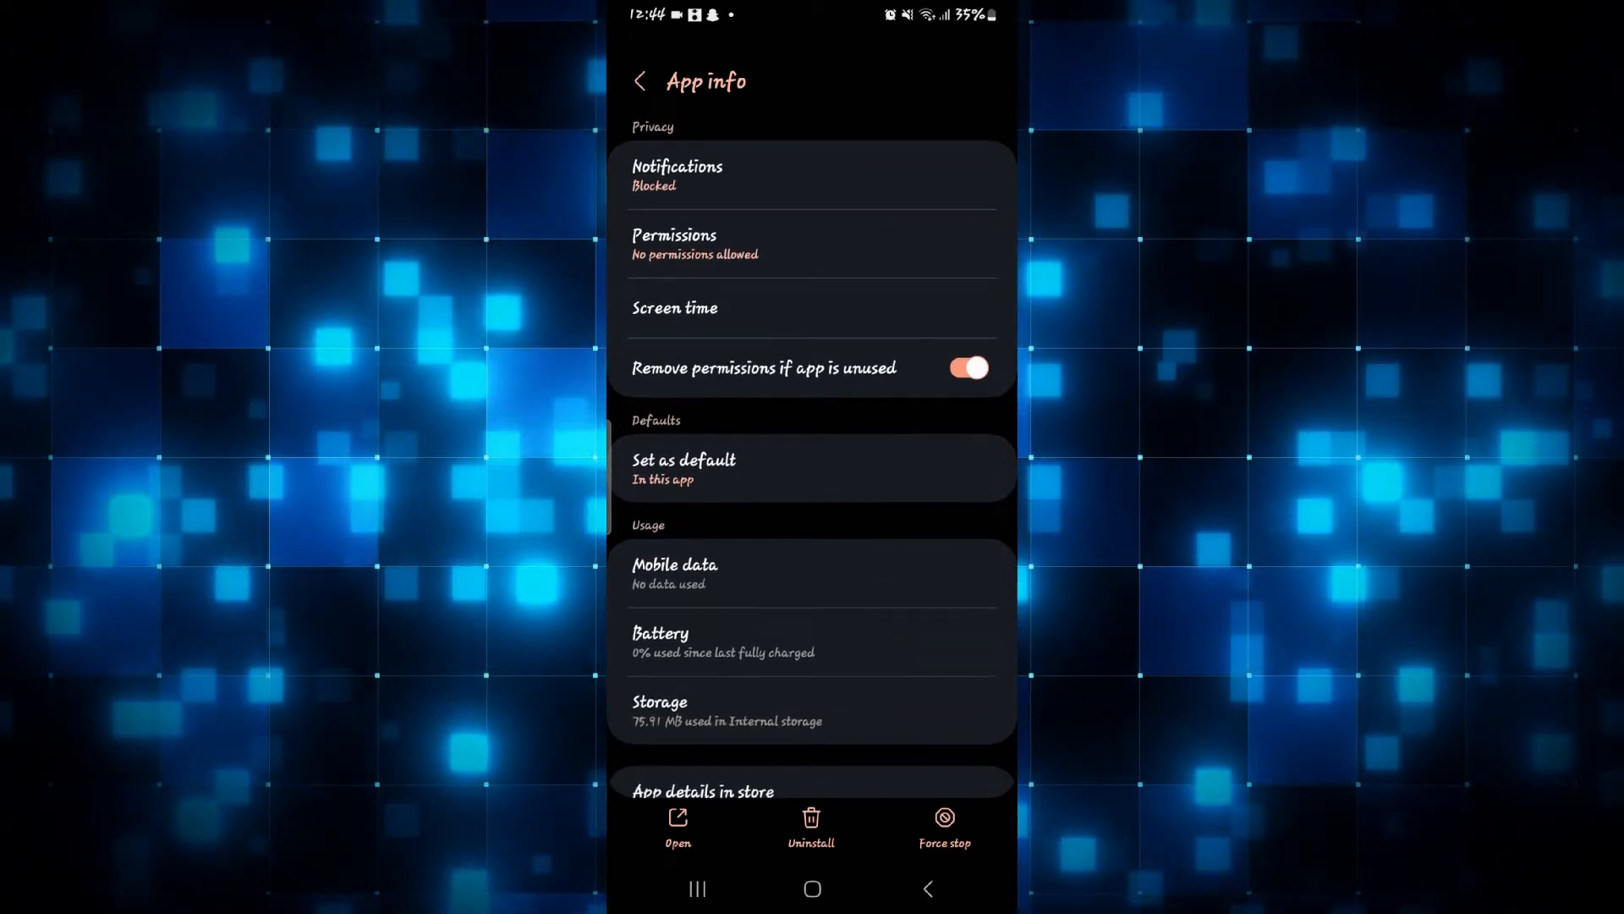
left_click(944, 826)
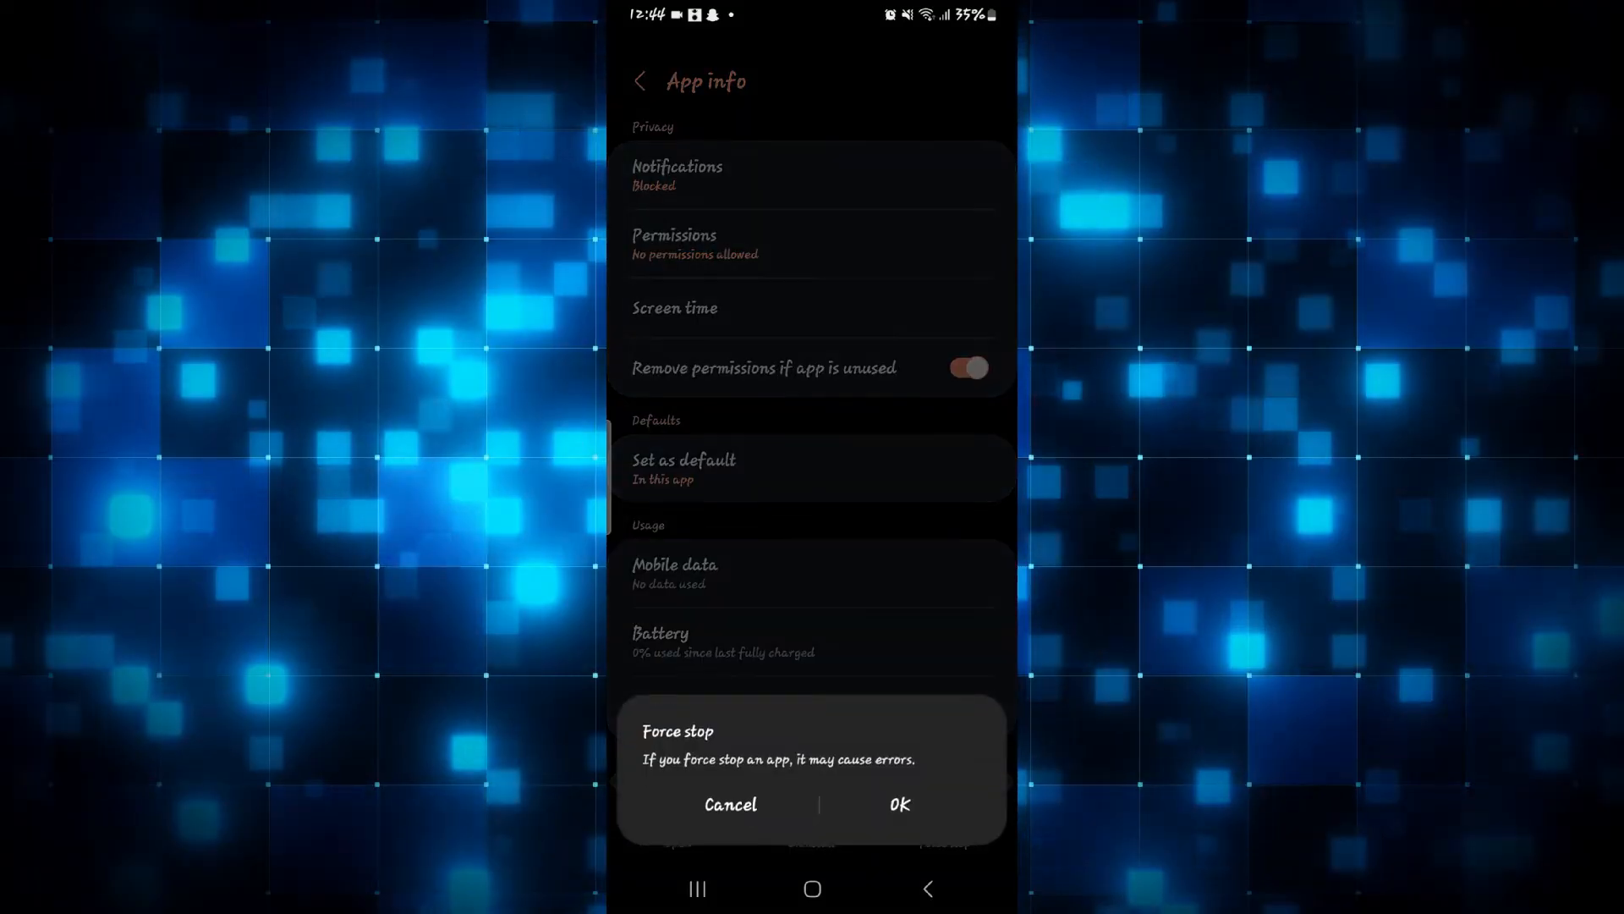
left_click(731, 804)
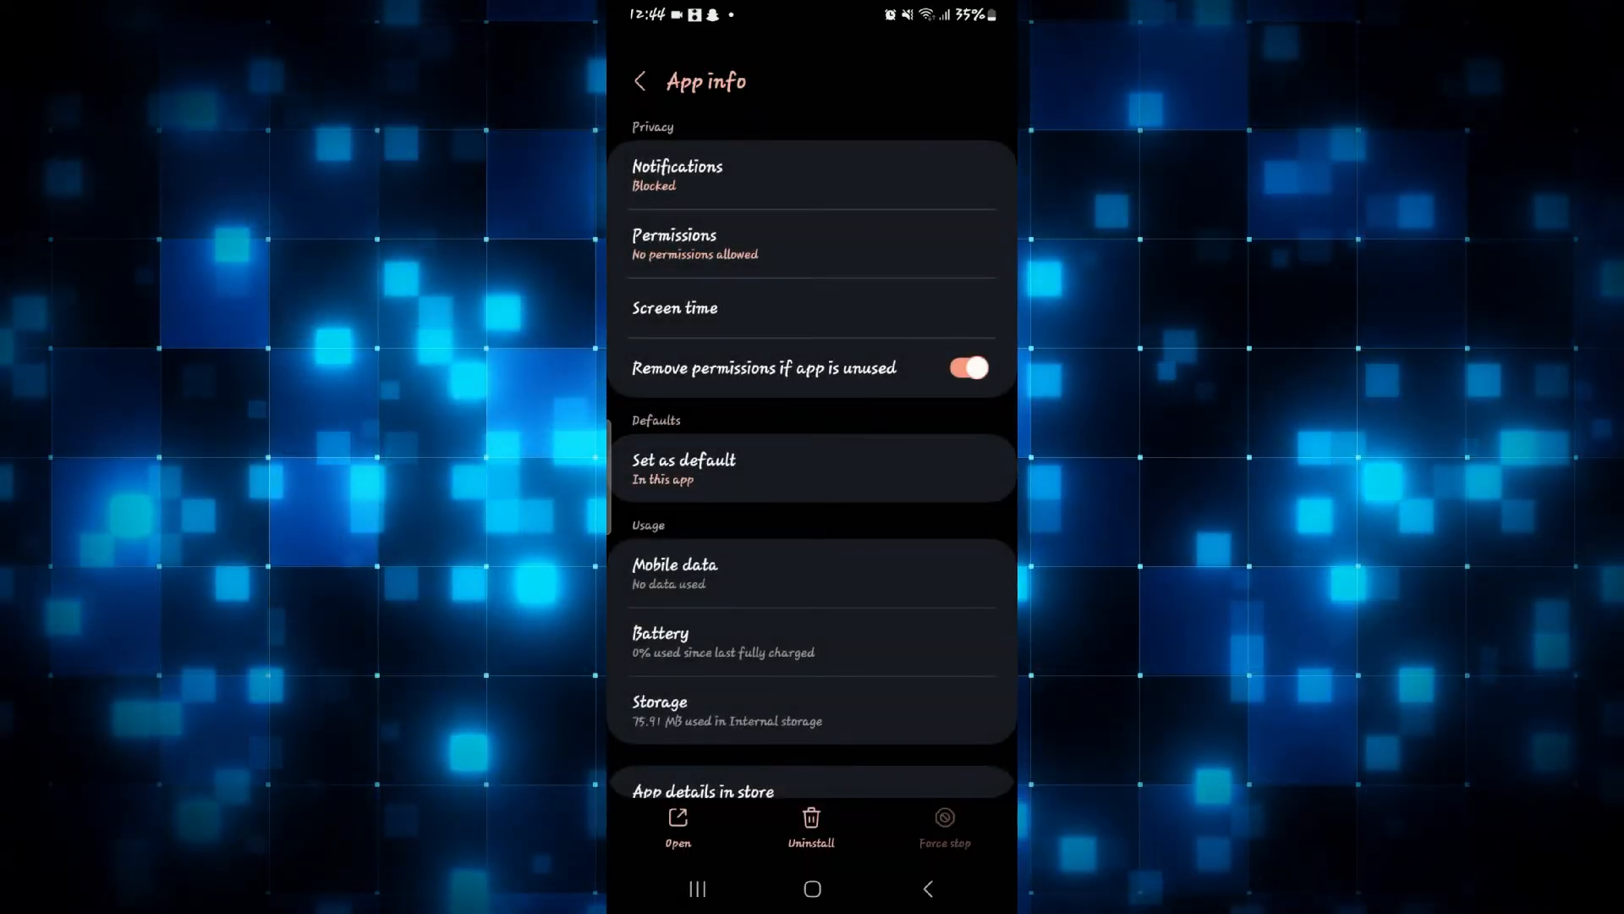
left_click(753, 711)
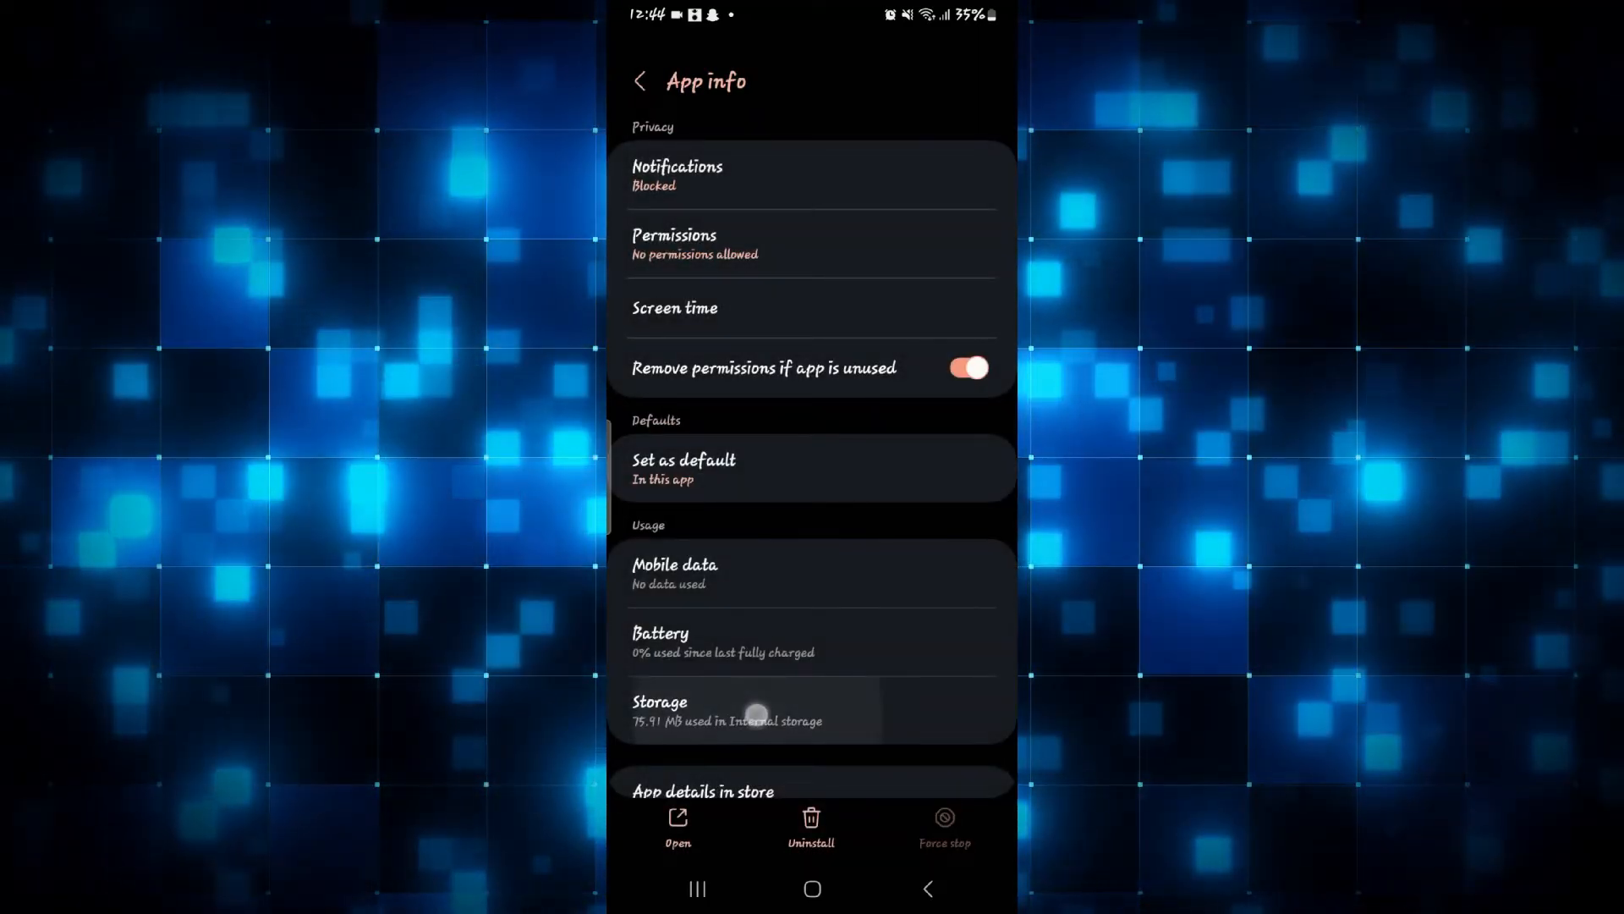
- On Triangle CU's Storage page, clear the cache, then clear data and confirm Delete
left_click(725, 711)
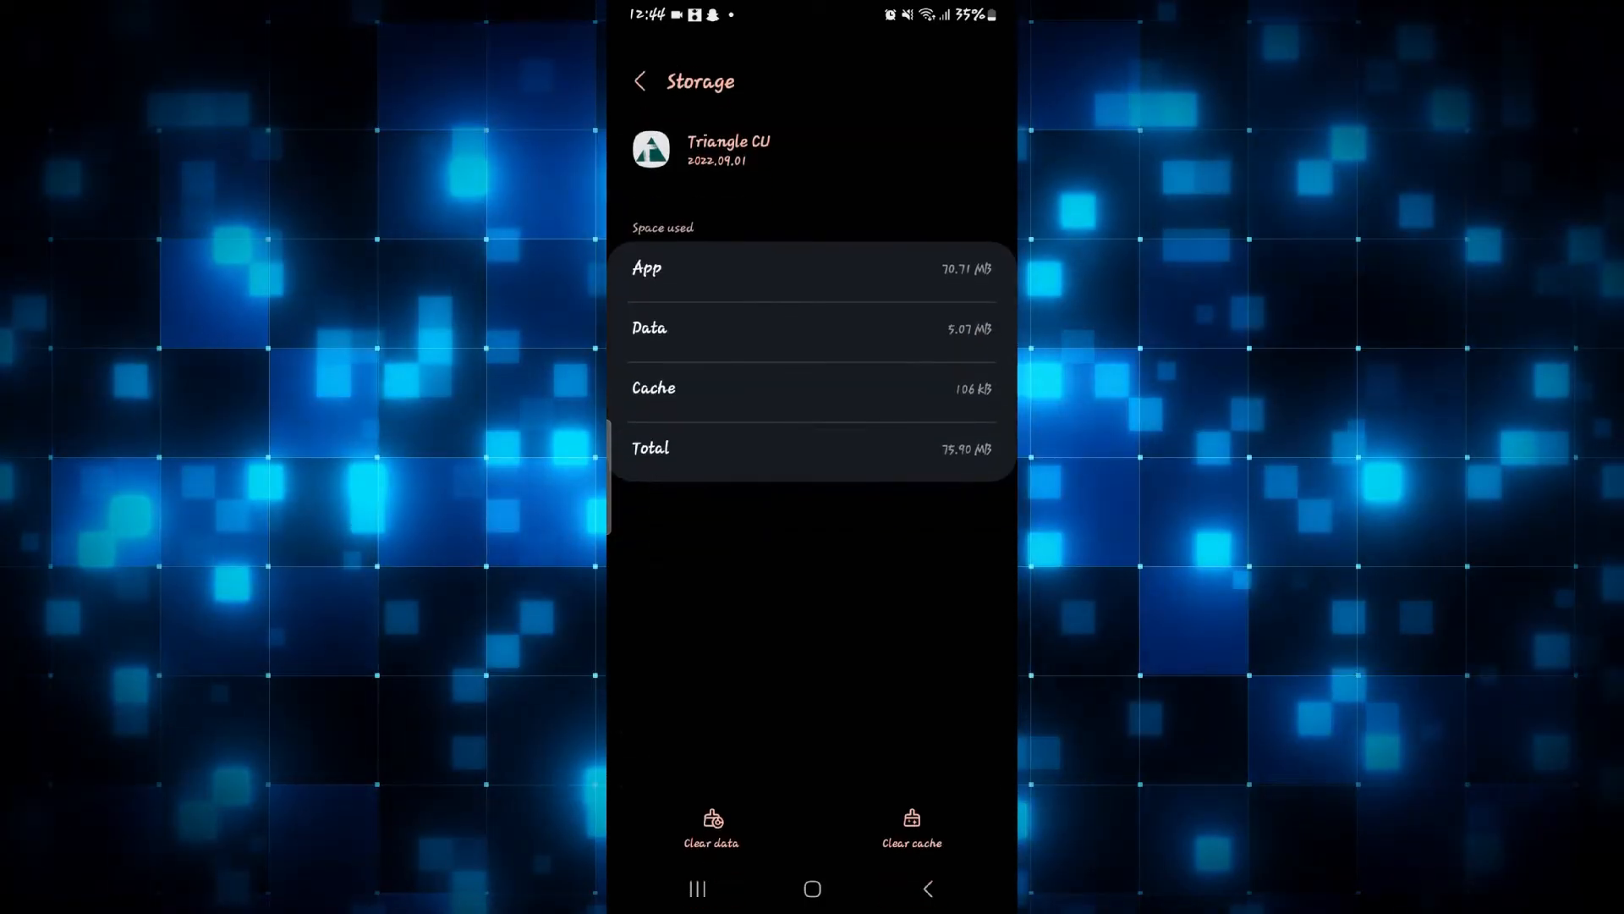
left_click(912, 829)
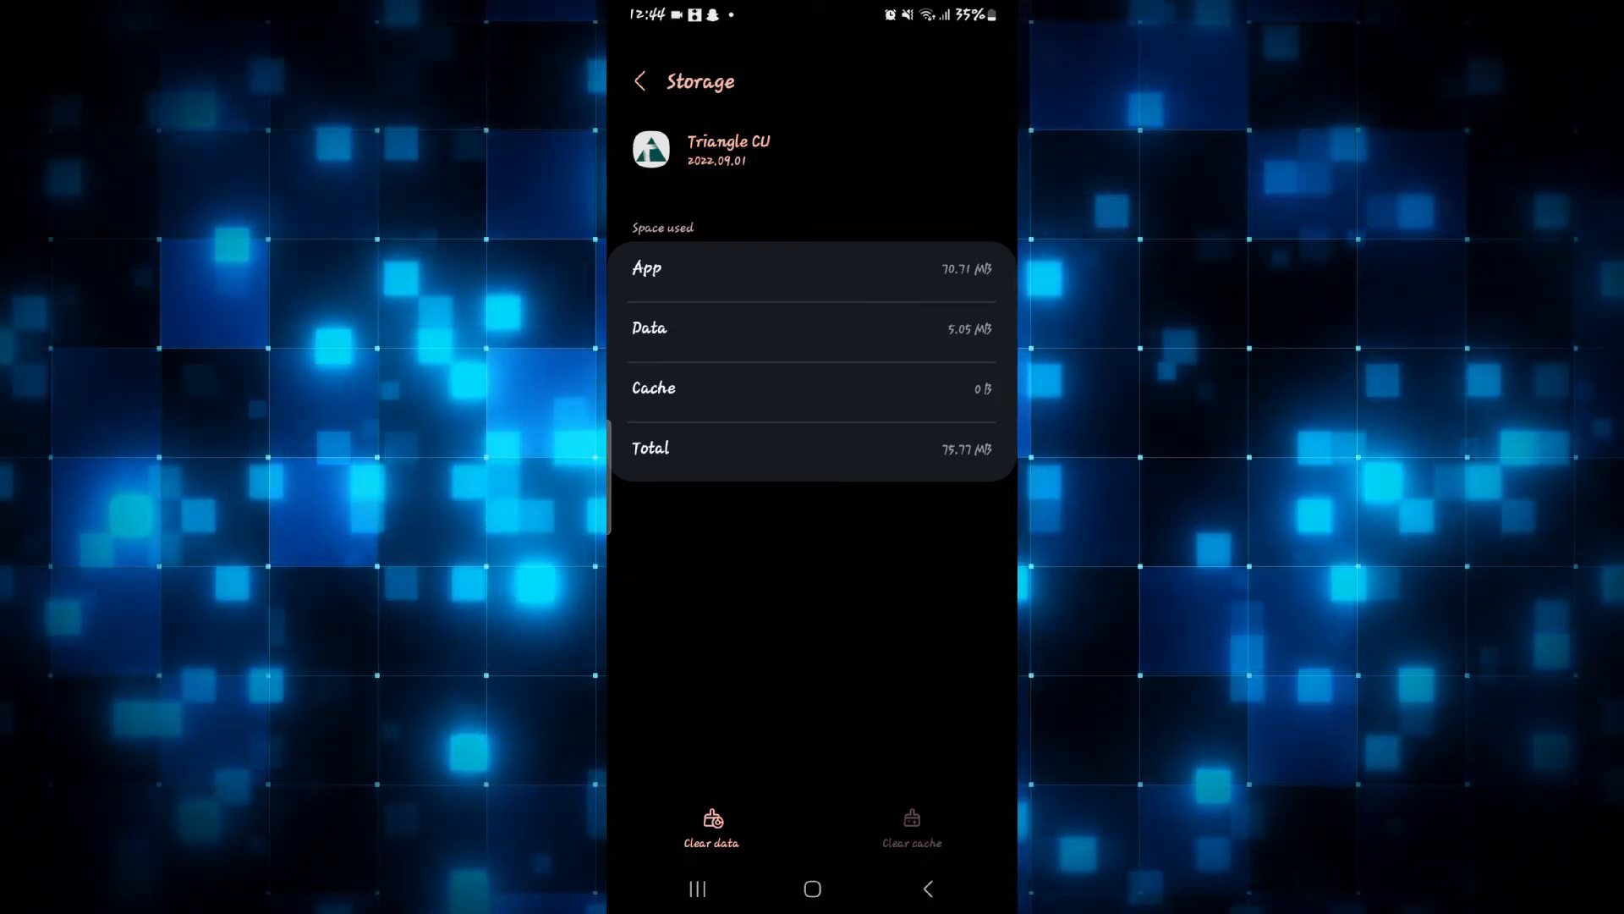
left_click(710, 825)
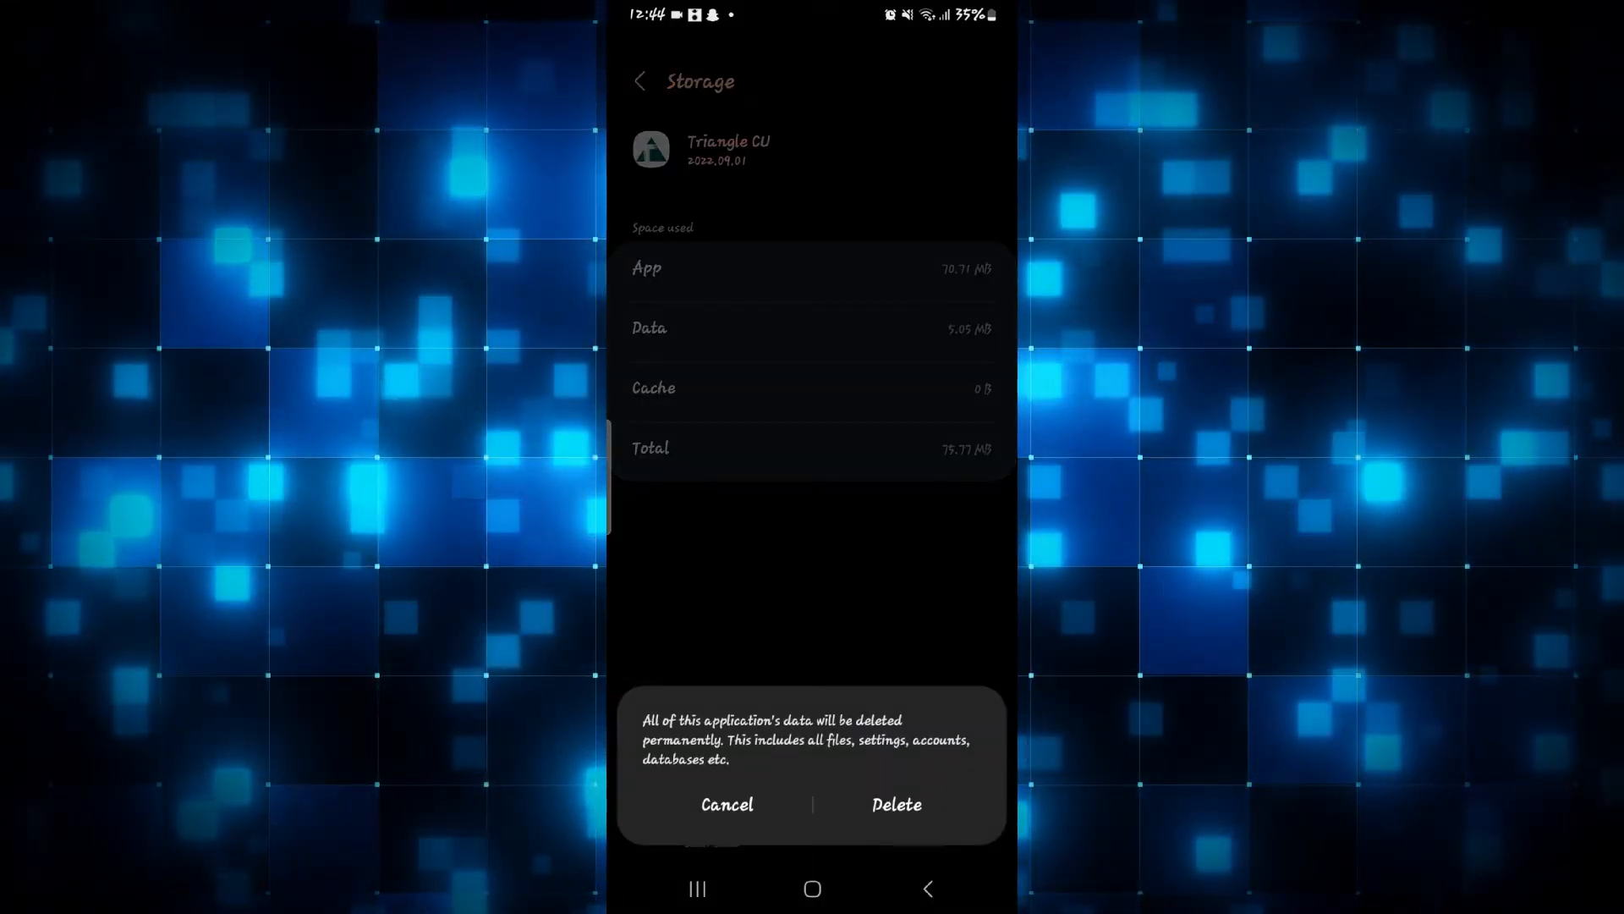
left_click(896, 804)
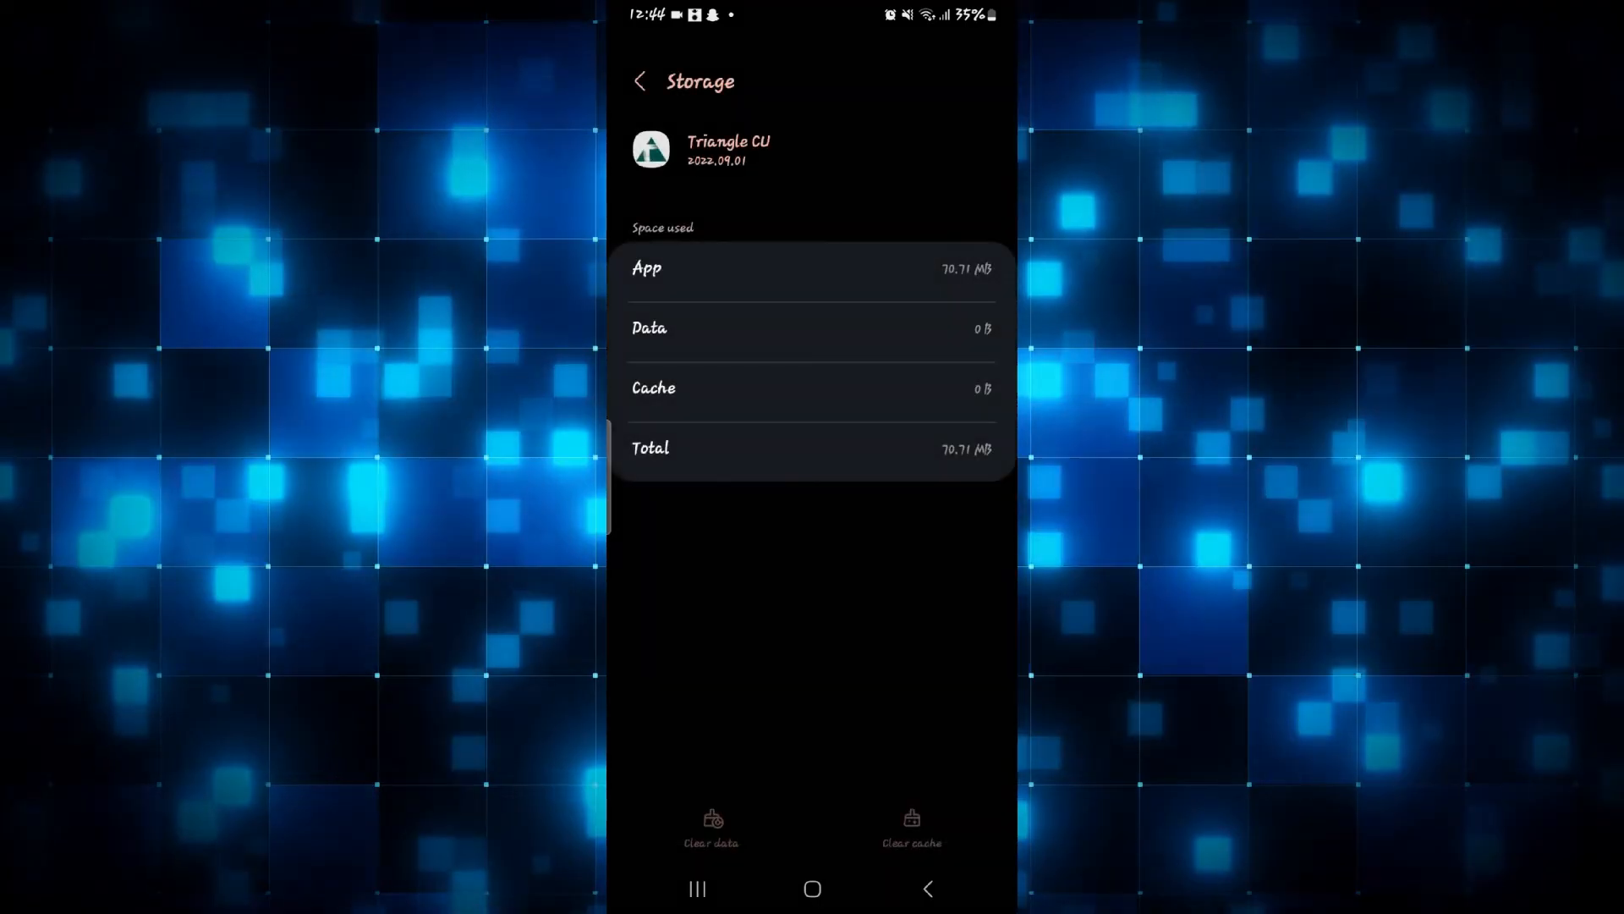
left_click(812, 889)
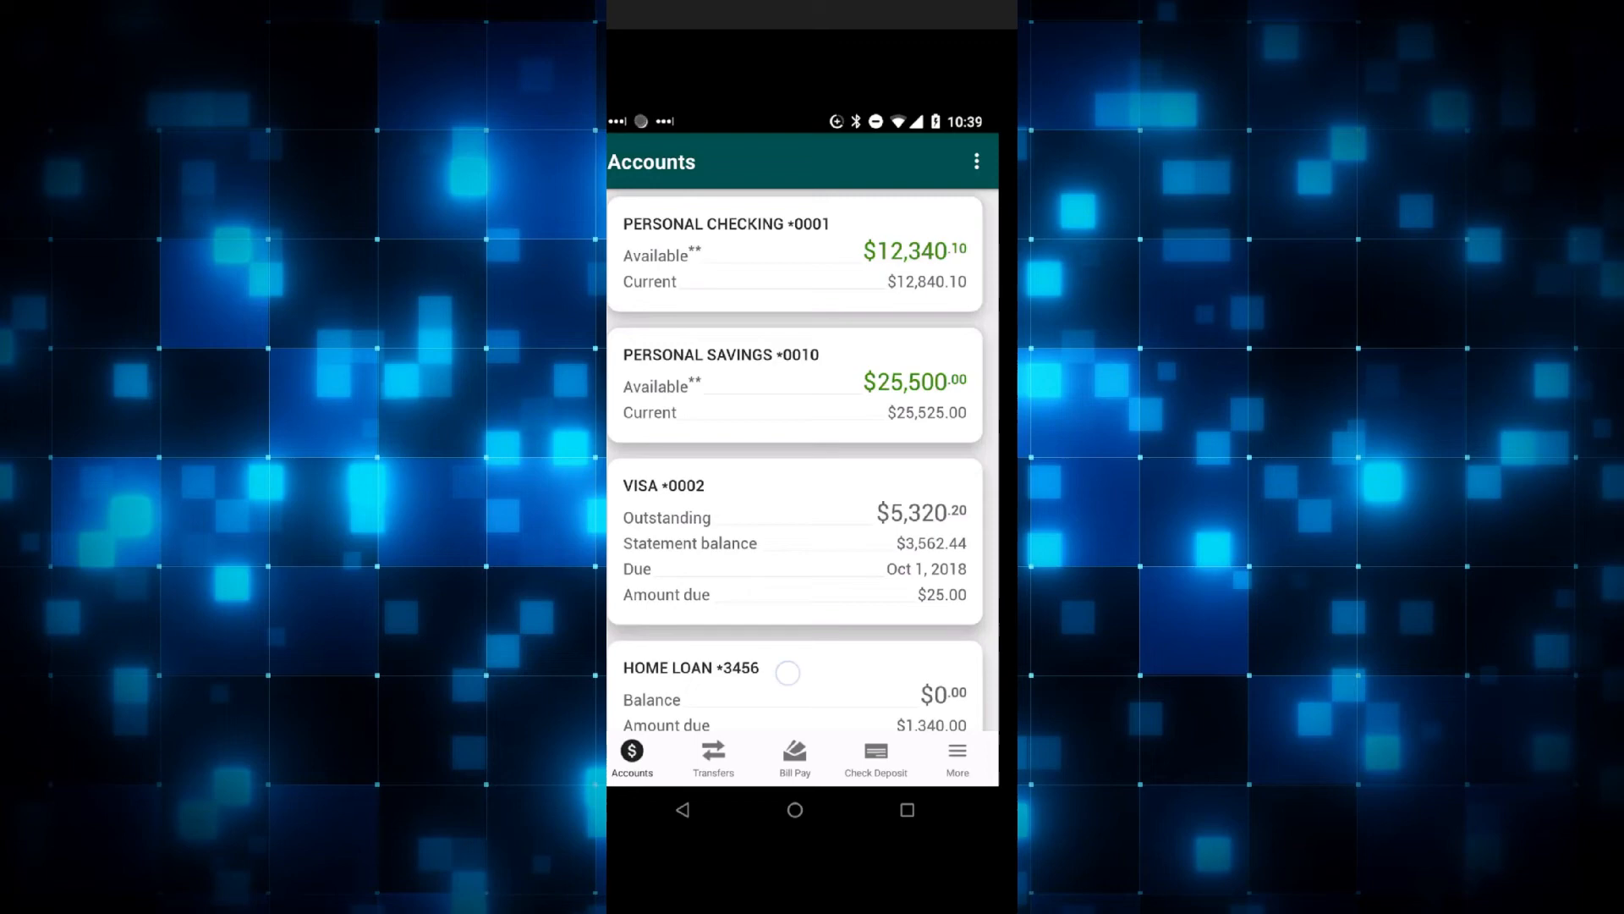
- View the Personal Checking history and the Transfers screen, then go to the home screen
left_click(794, 253)
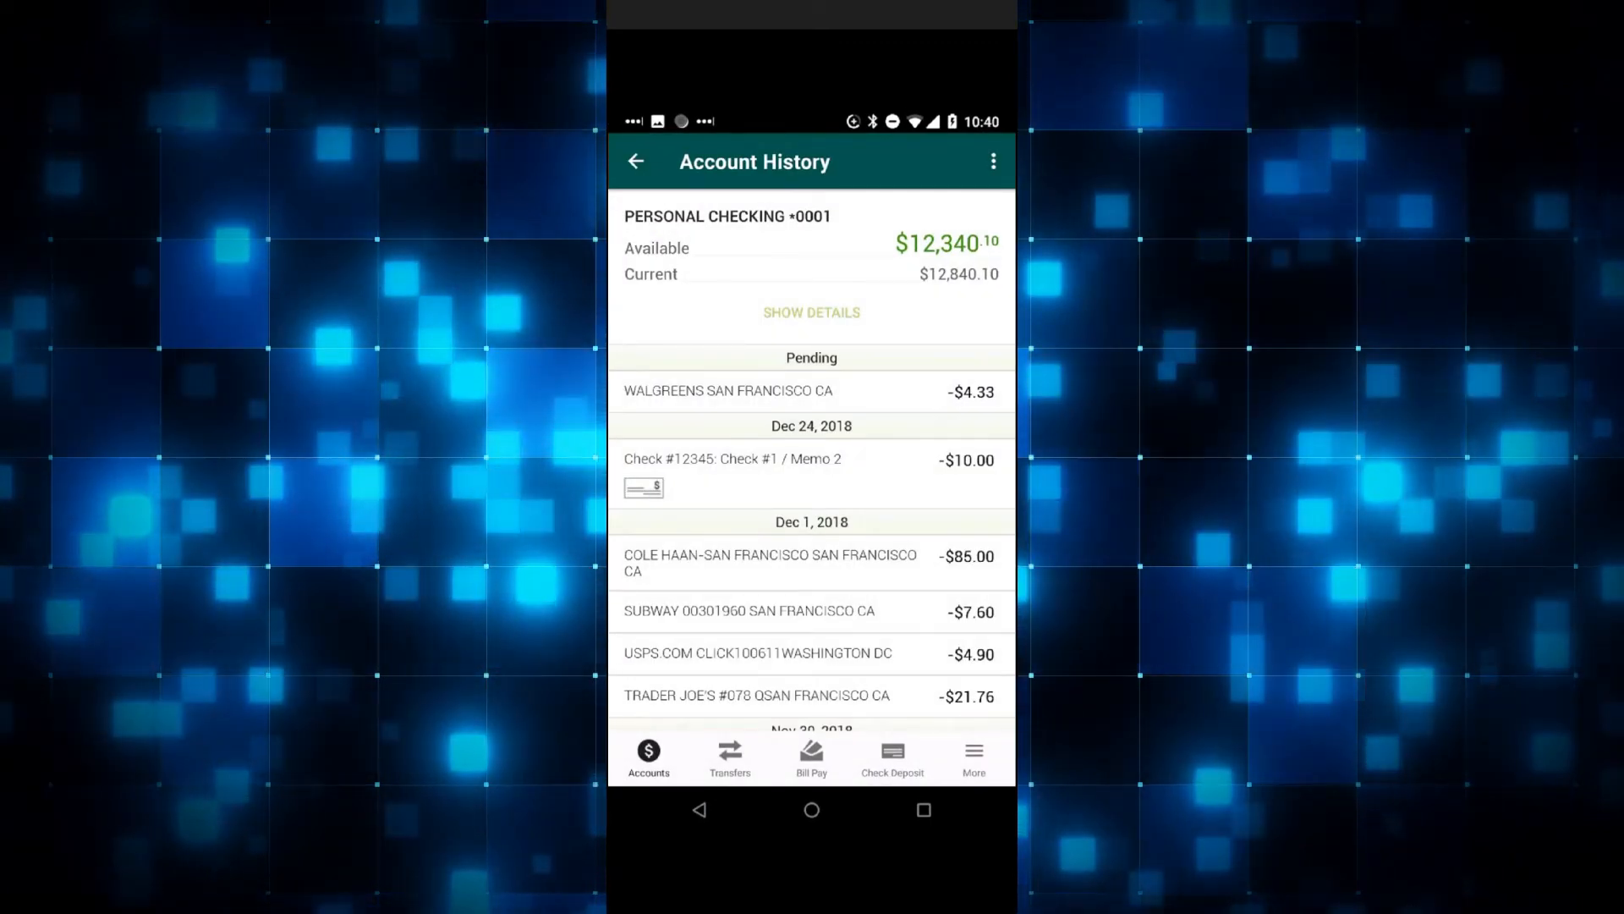
left_click(728, 757)
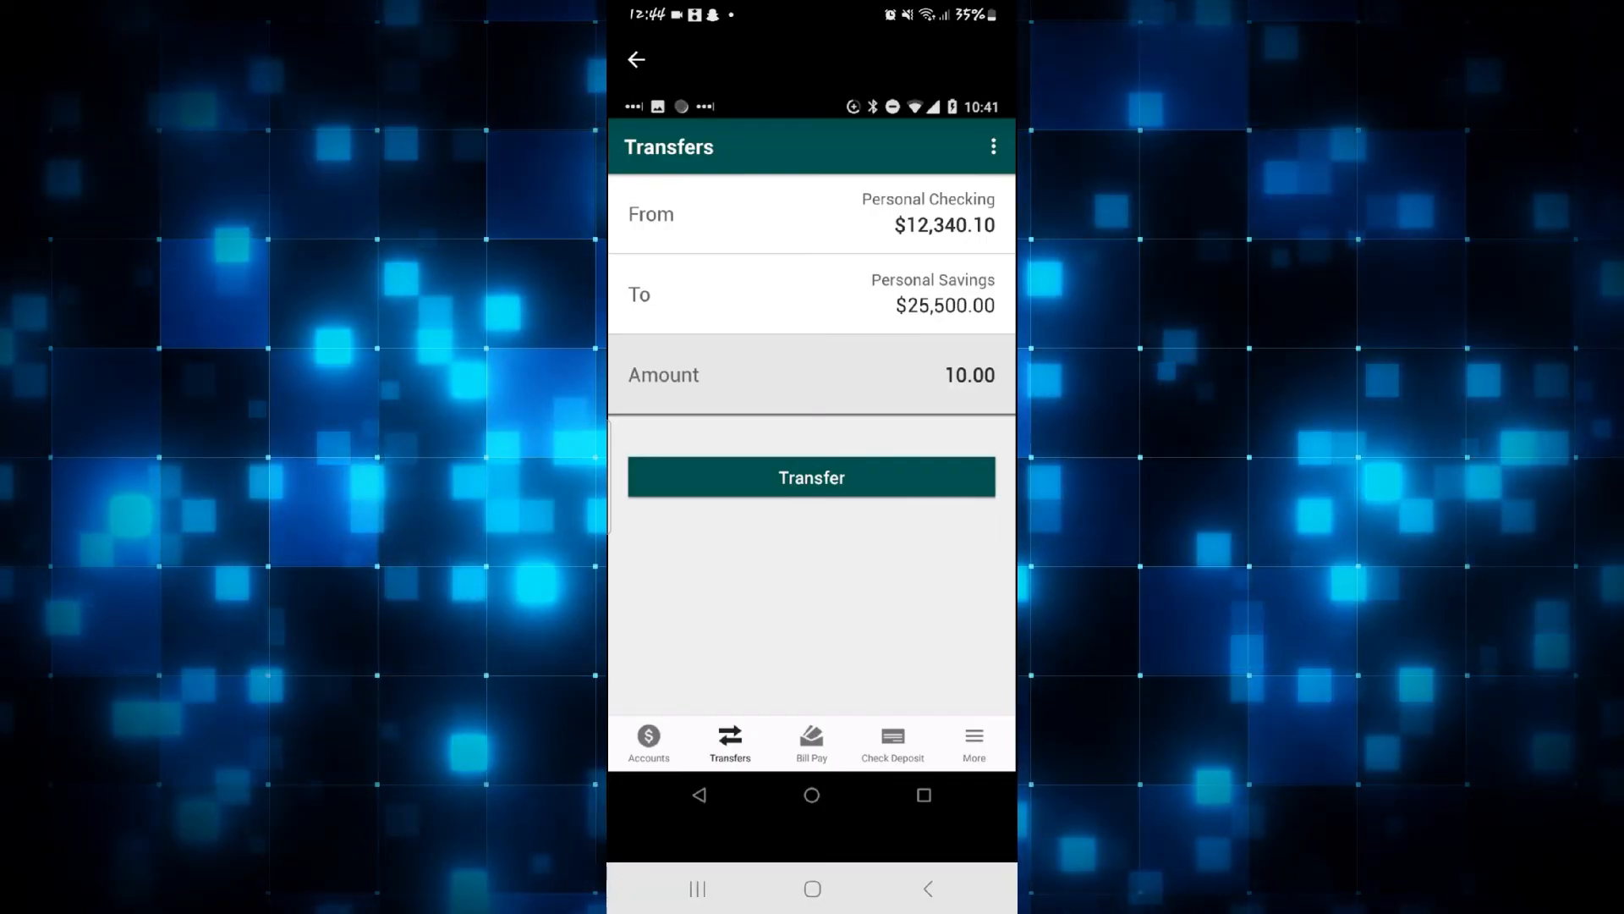
left_click(811, 795)
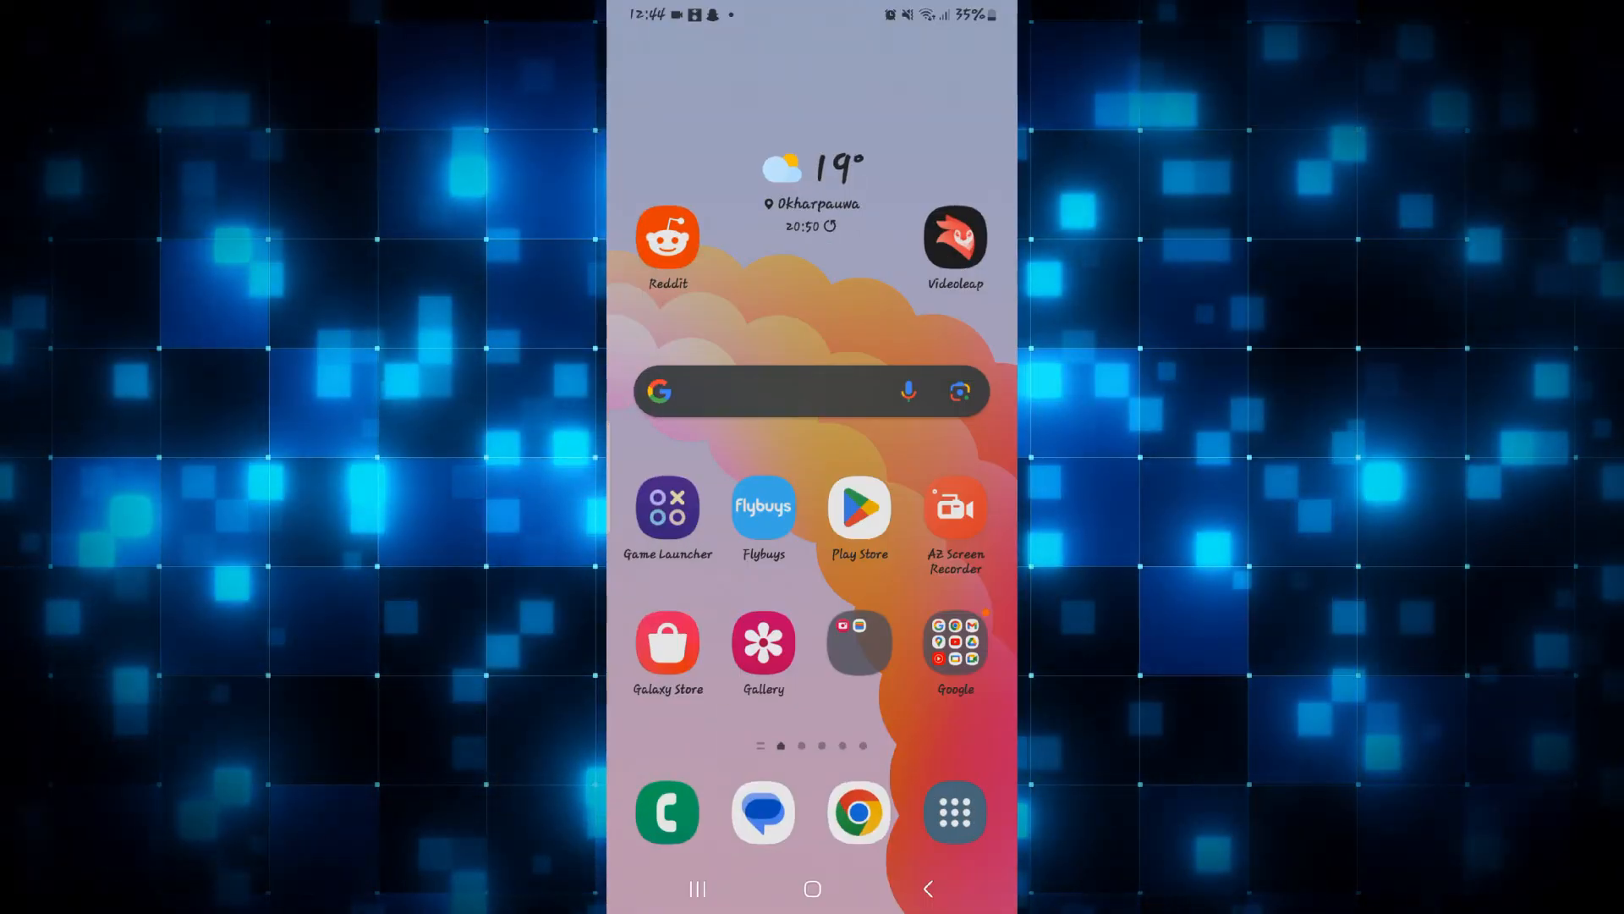